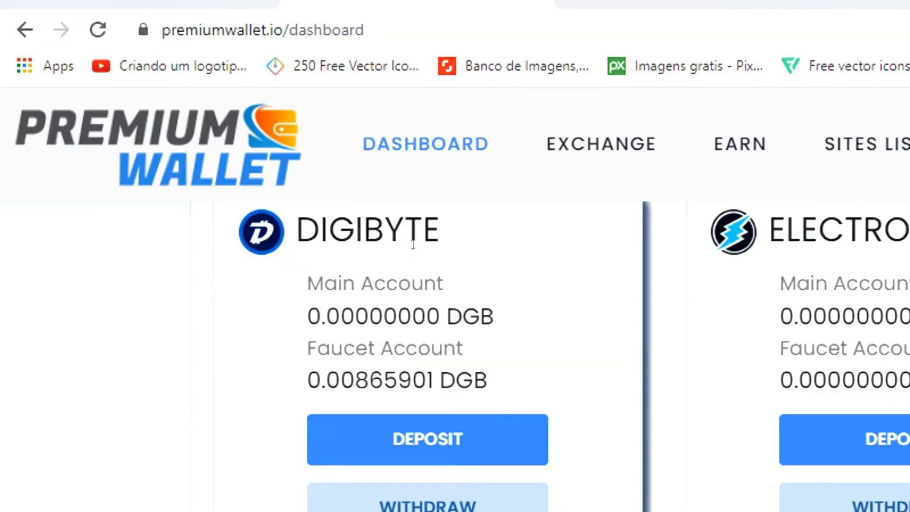
Bring up the RaPCrypto DGB faucet page and scroll to the Step 2 claim form
double_click(384, 348)
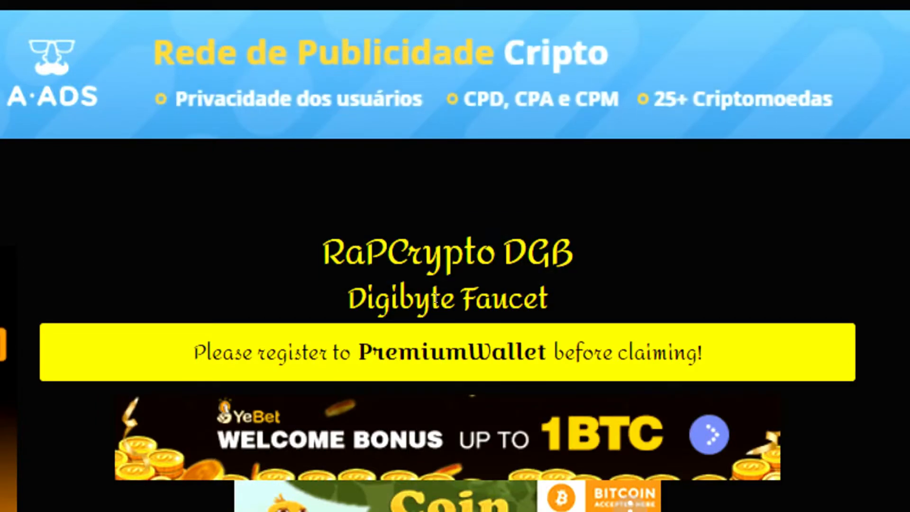
double_click(294, 352)
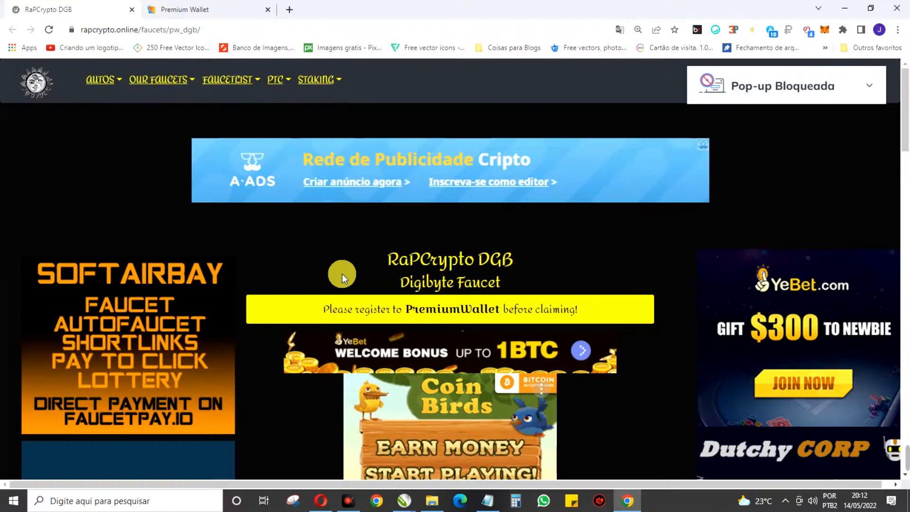
left_click(185, 9)
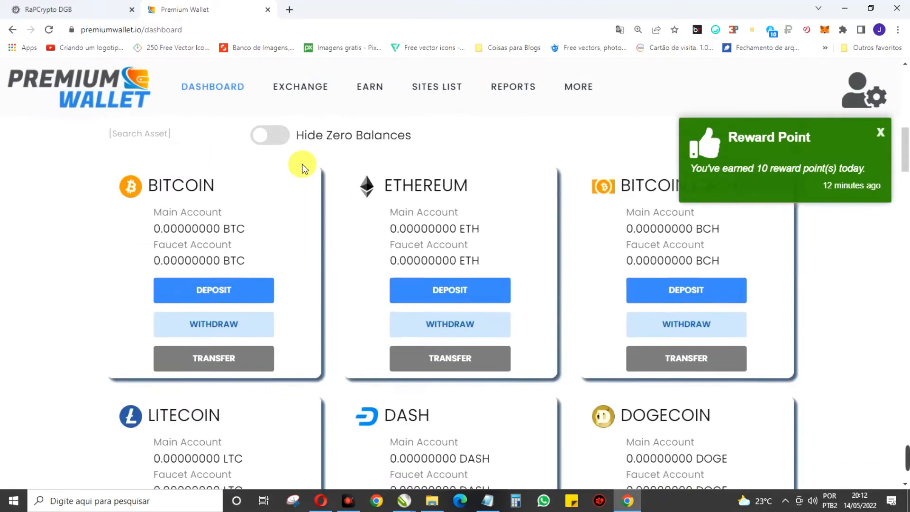
scroll("down", 3)
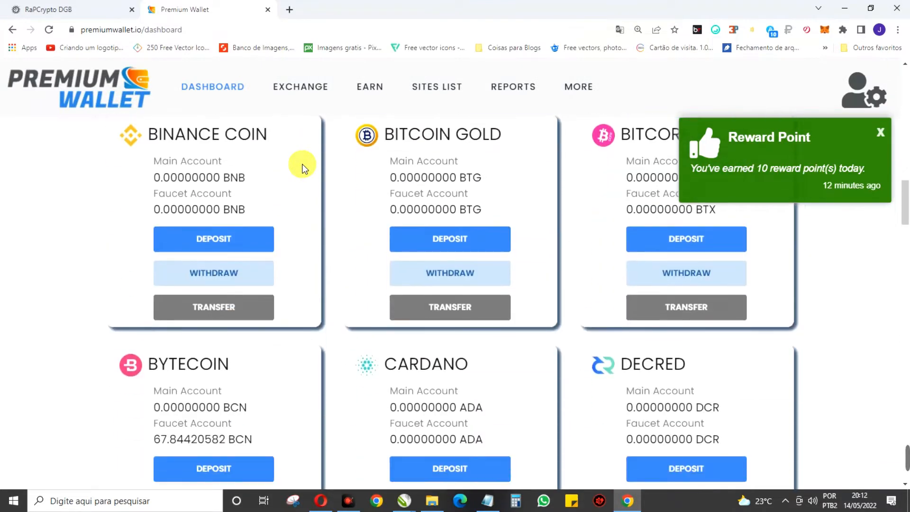
scroll("down", 3)
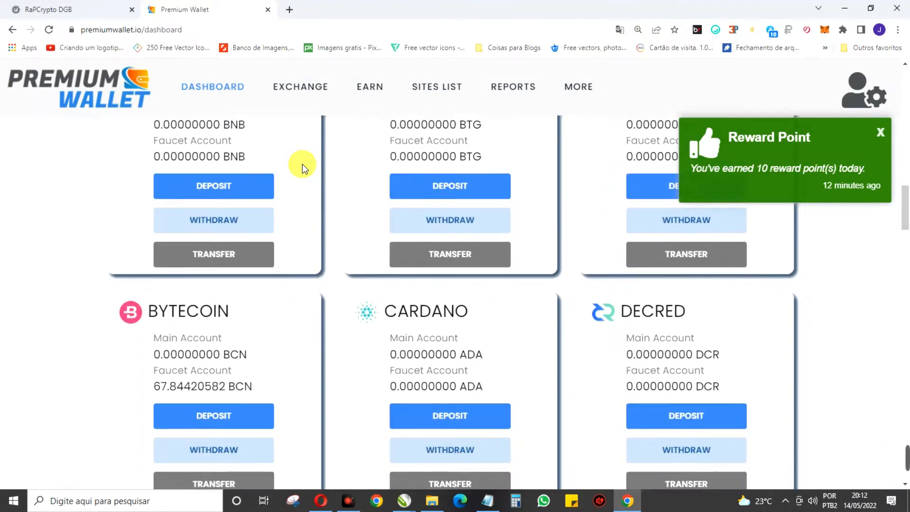
scroll("down", 3)
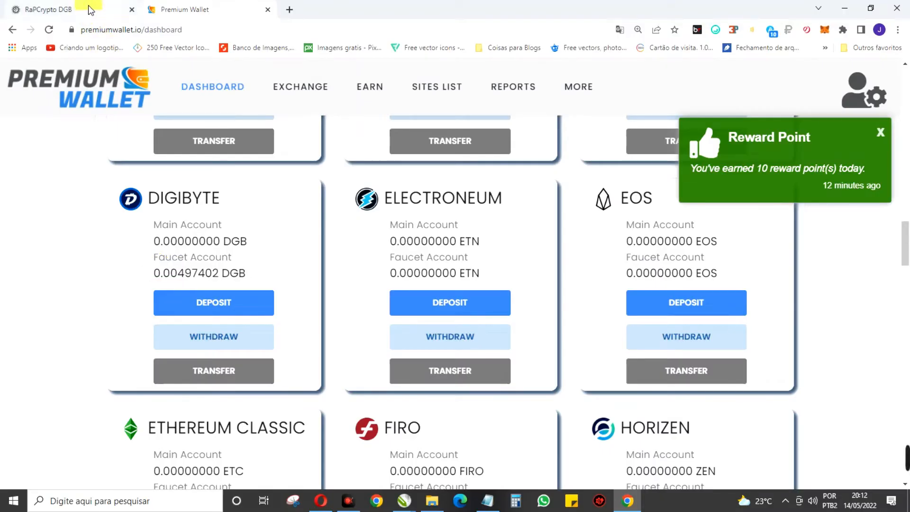
left_click(46, 10)
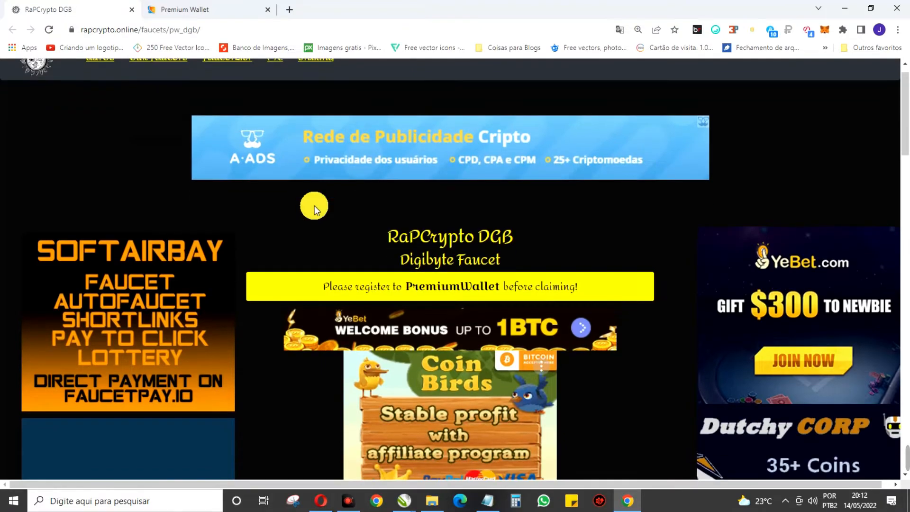
scroll("down", 3)
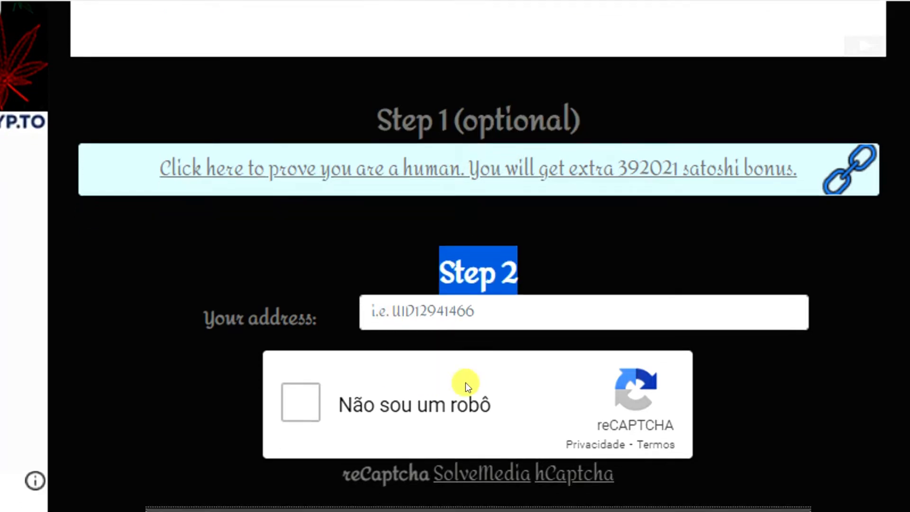
Switch to Premium Wallet and copy My User ID to the clipboard
left_click(193, 9)
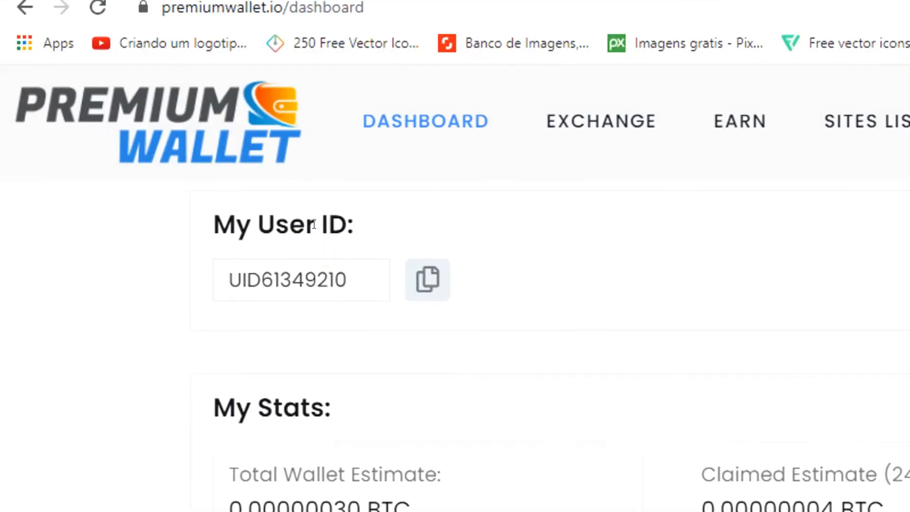
left_click(427, 280)
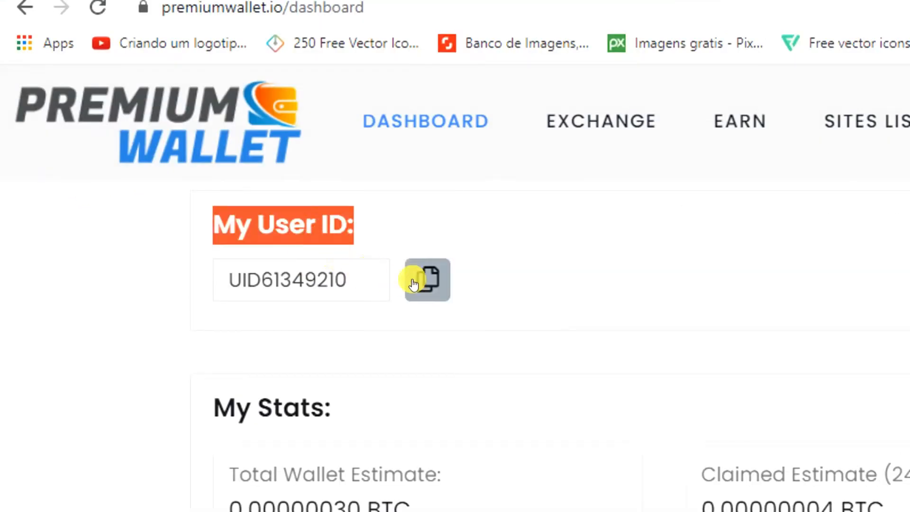
left_click(427, 279)
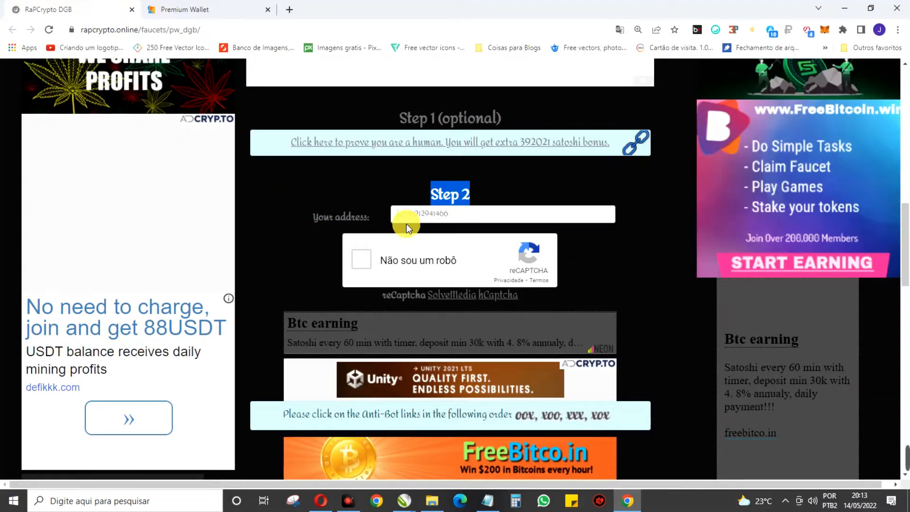
Claim the DGB reward with the wallet user ID and reCAPTCHA, confirming 368499 satoshi sent
left_click(502, 213)
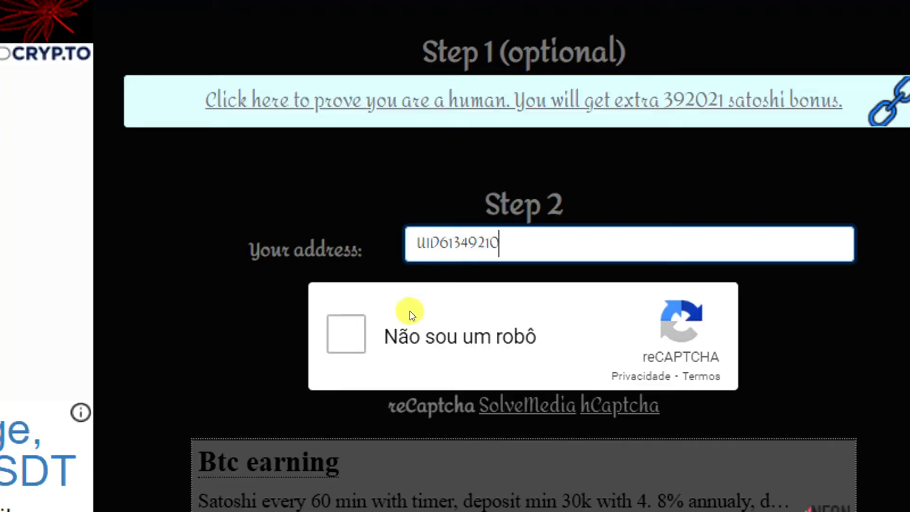
left_click(345, 334)
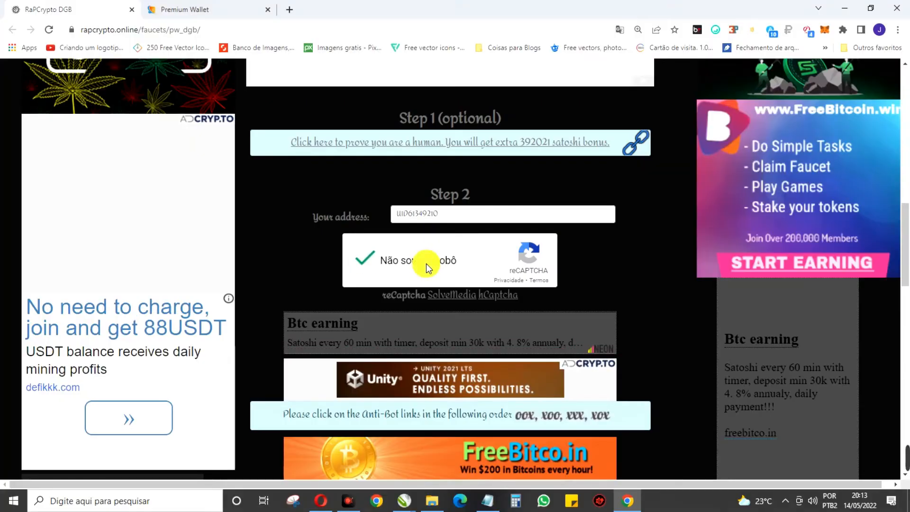
scroll("down", 3)
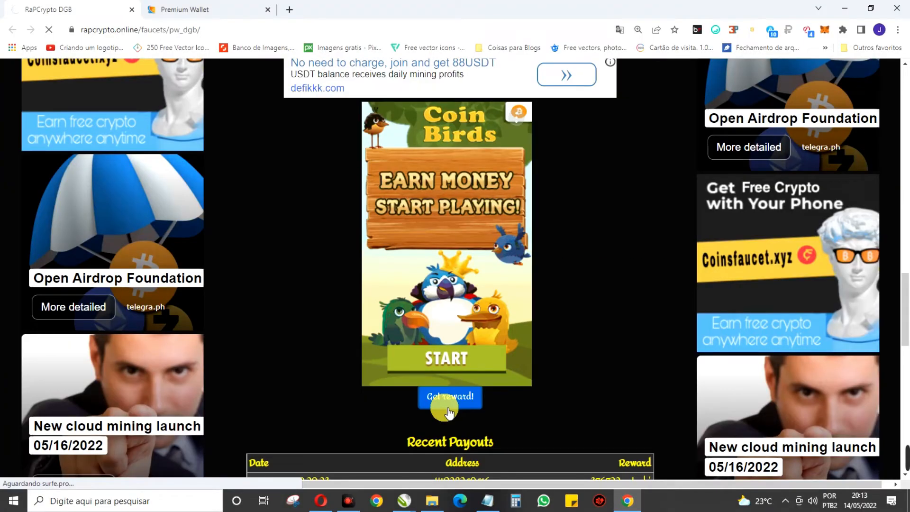
left_click(450, 396)
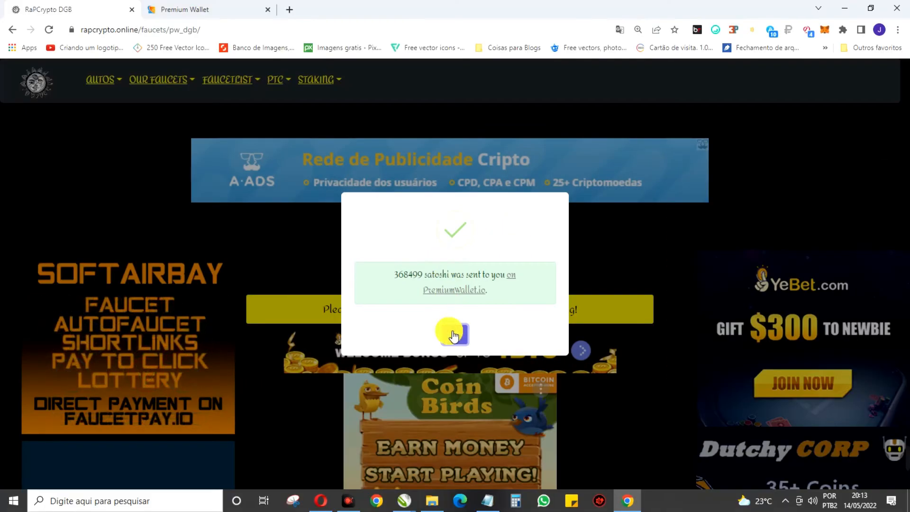
left_click(455, 334)
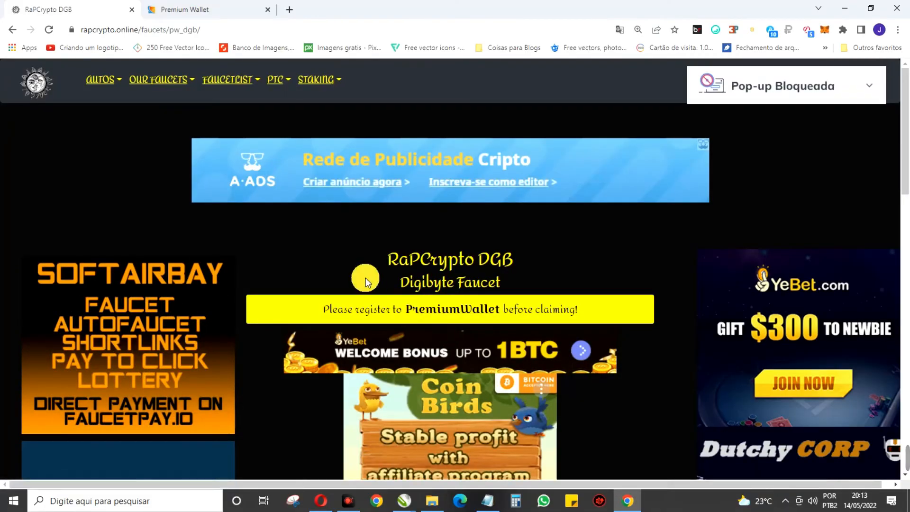
Return to the Premium Wallet dashboard showing payouts received at 2 and 315 RP
left_click(208, 9)
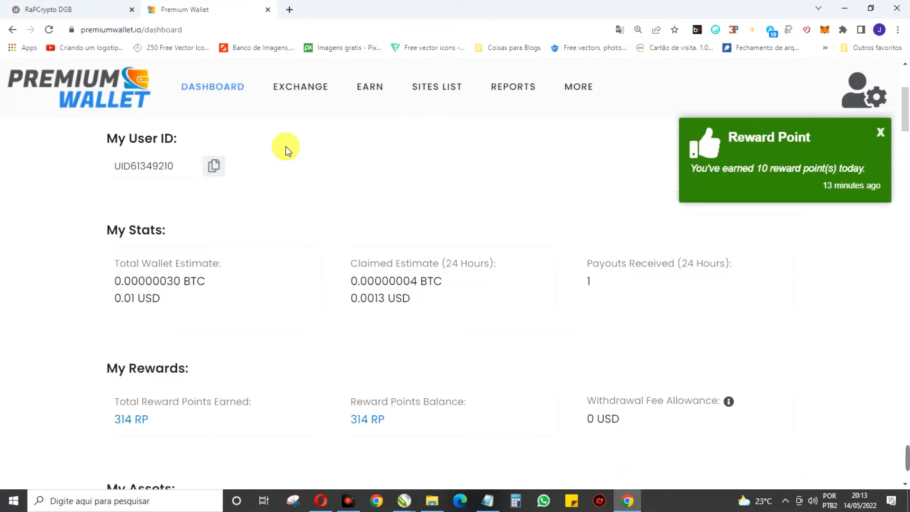
mouse_move(479, 226)
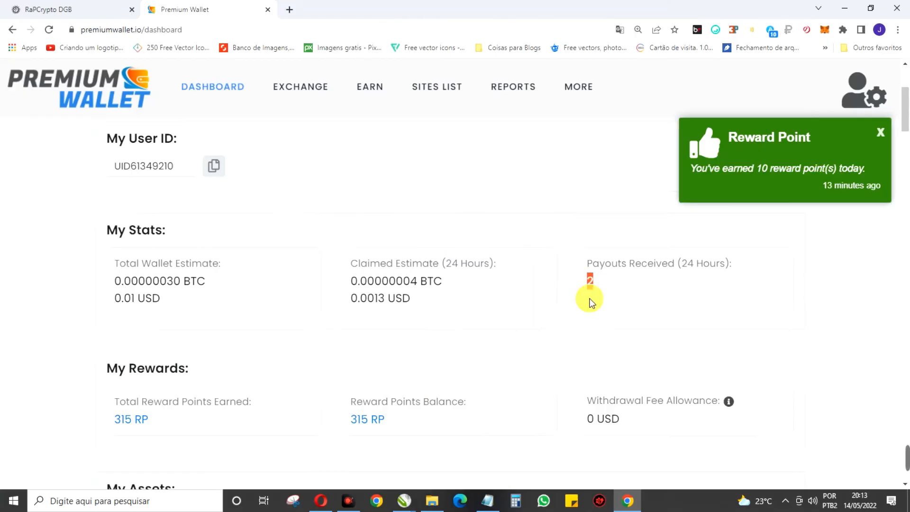
mouse_move(462, 319)
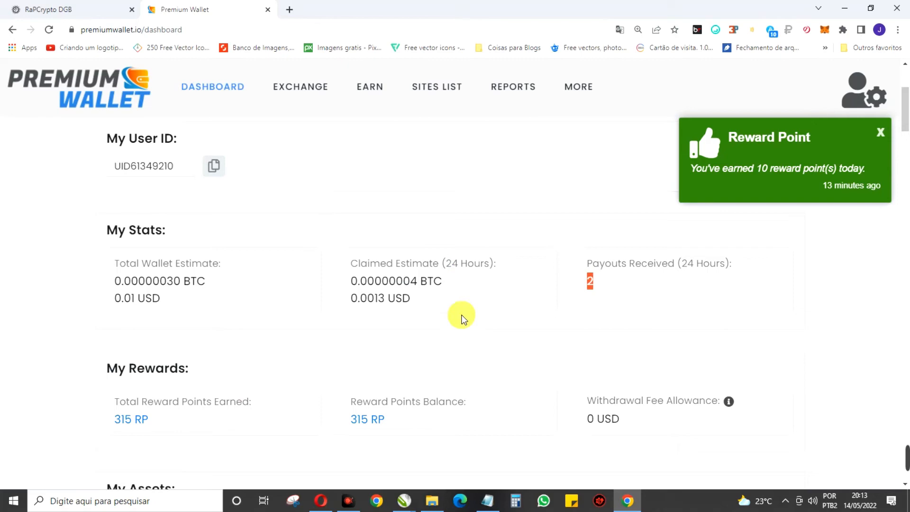
scroll("down", 3)
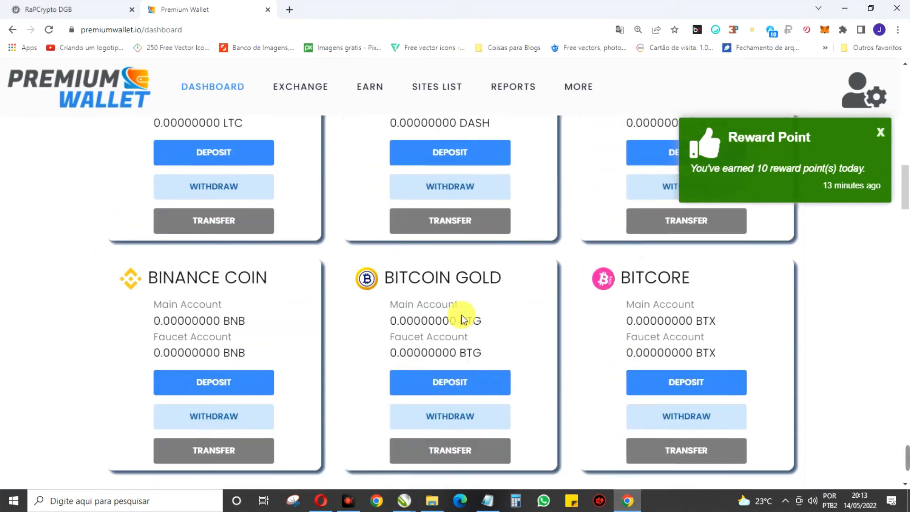
scroll("down", 3)
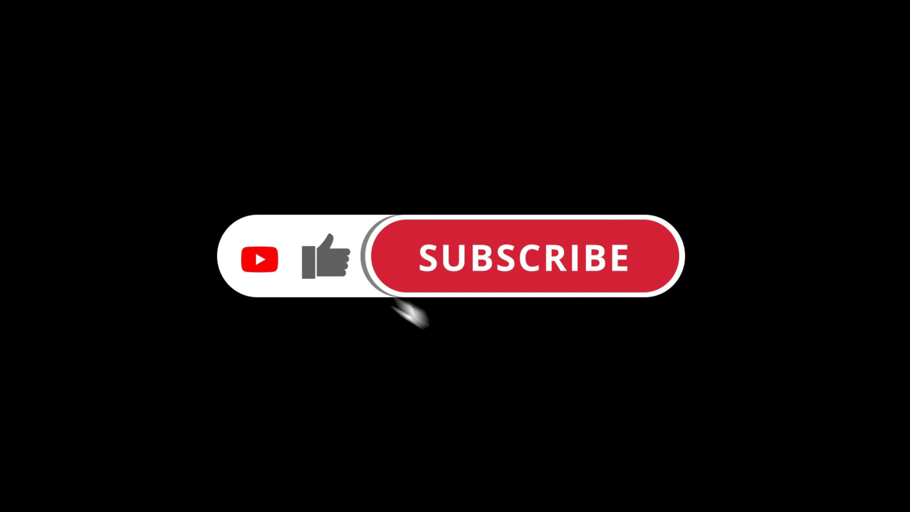
left_click(526, 257)
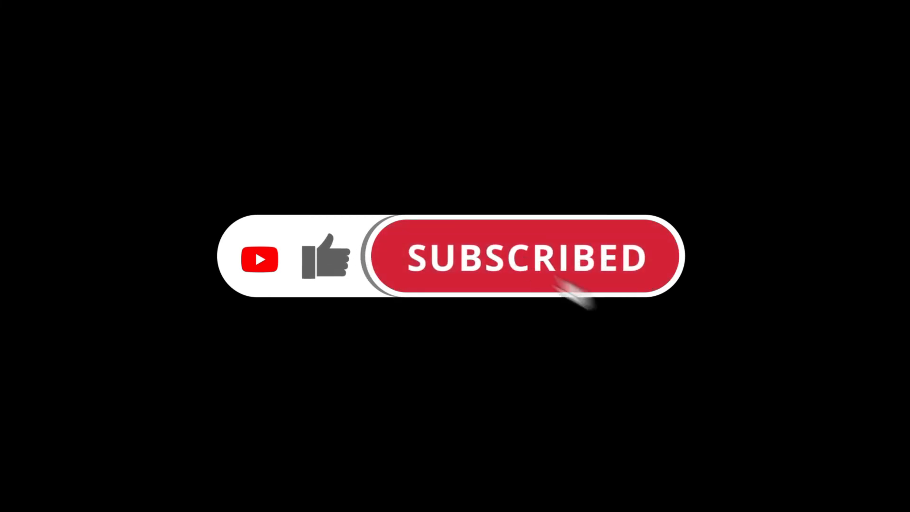